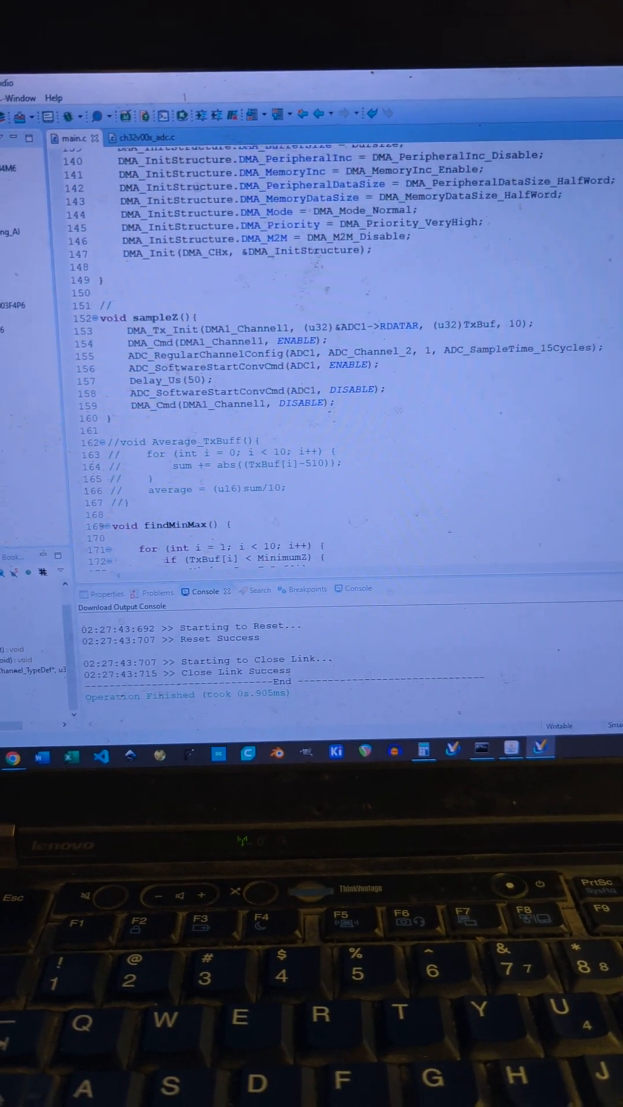
{"action": "scroll", "scroll_direction": "up", "scroll_amount": 3}
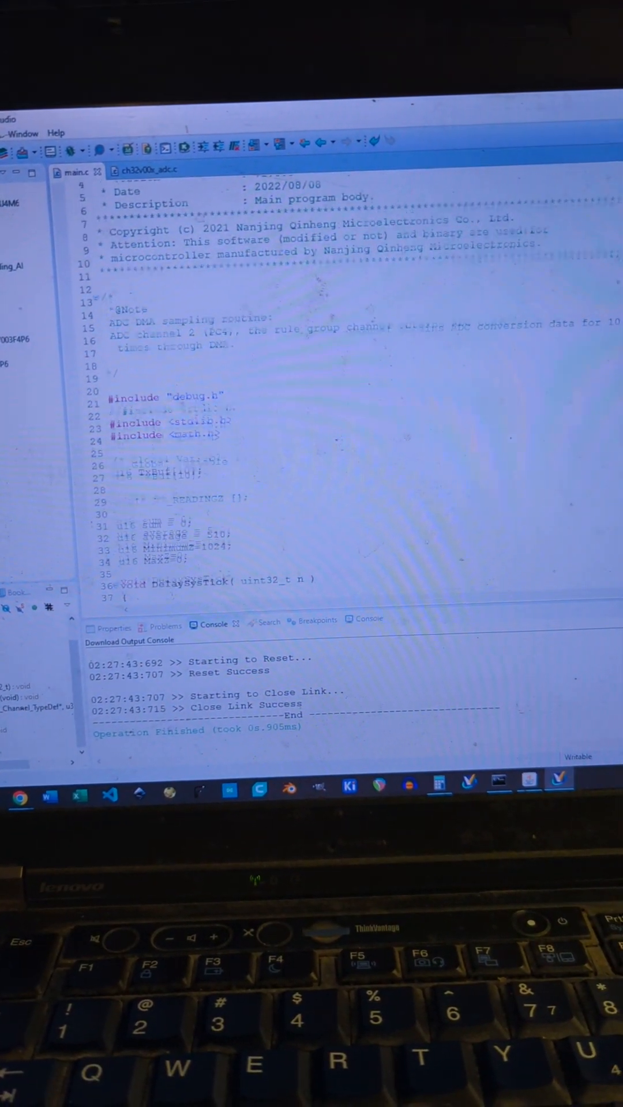
{"action": "scroll", "scroll_direction": "down", "scroll_amount": 3}
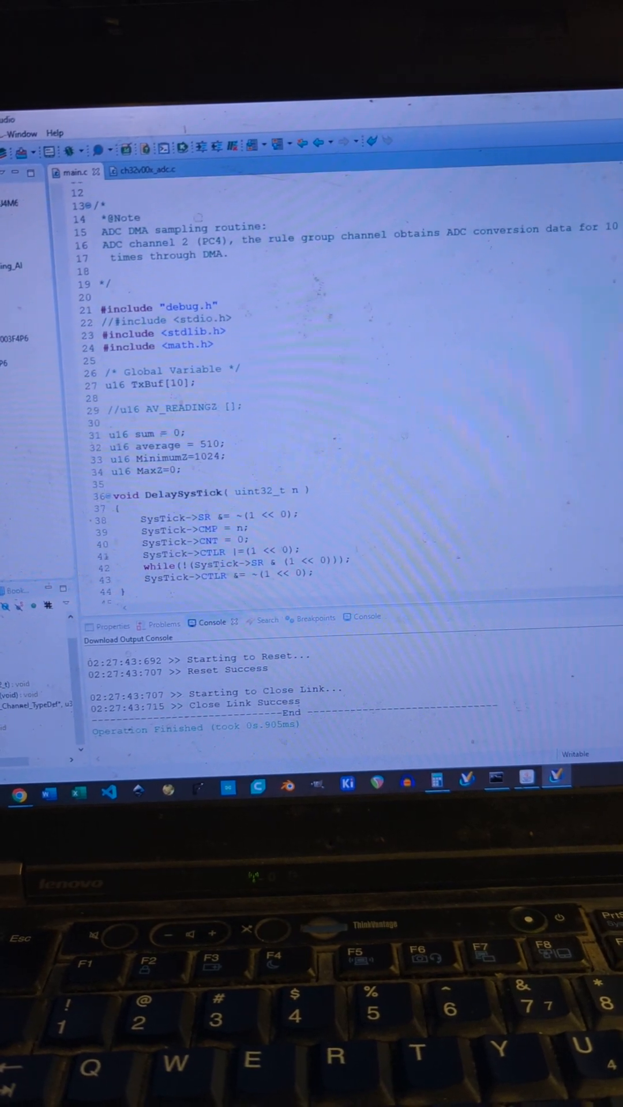
{"action": "scroll", "scroll_direction": "down", "scroll_amount": 3}
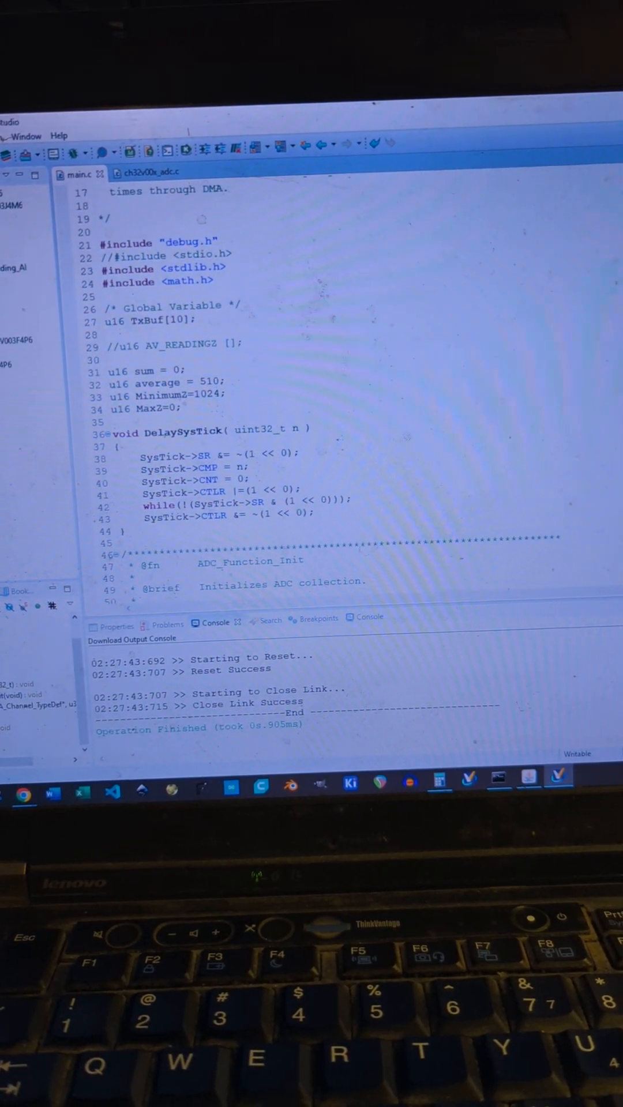
{"action": "scroll", "scroll_direction": "down", "scroll_amount": 3}
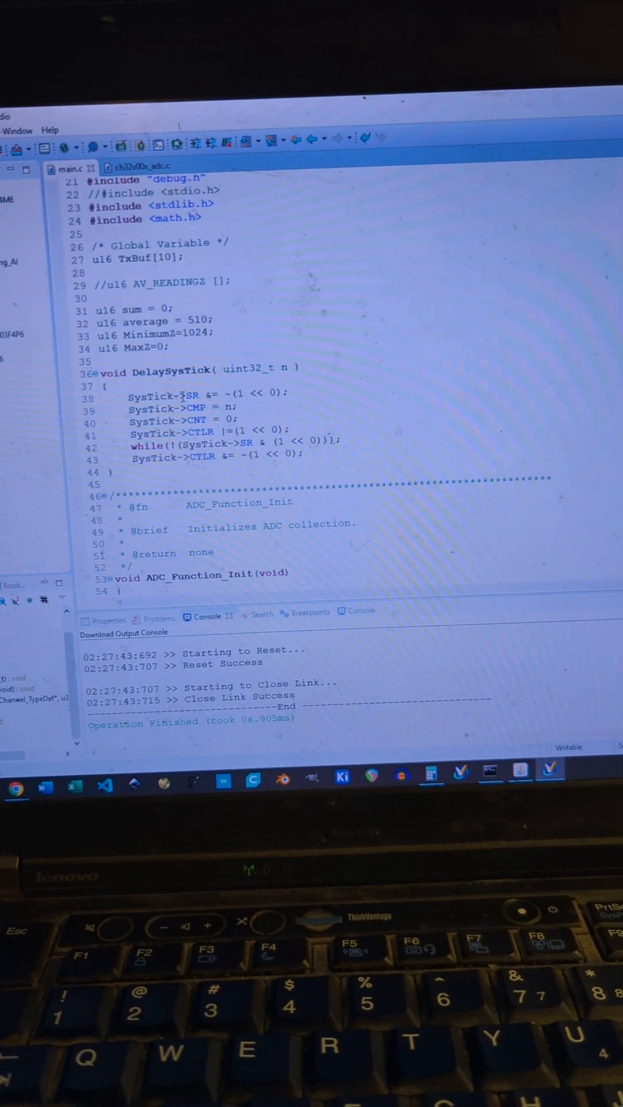
{"action": "scroll", "scroll_direction": "down", "scroll_amount": 3}
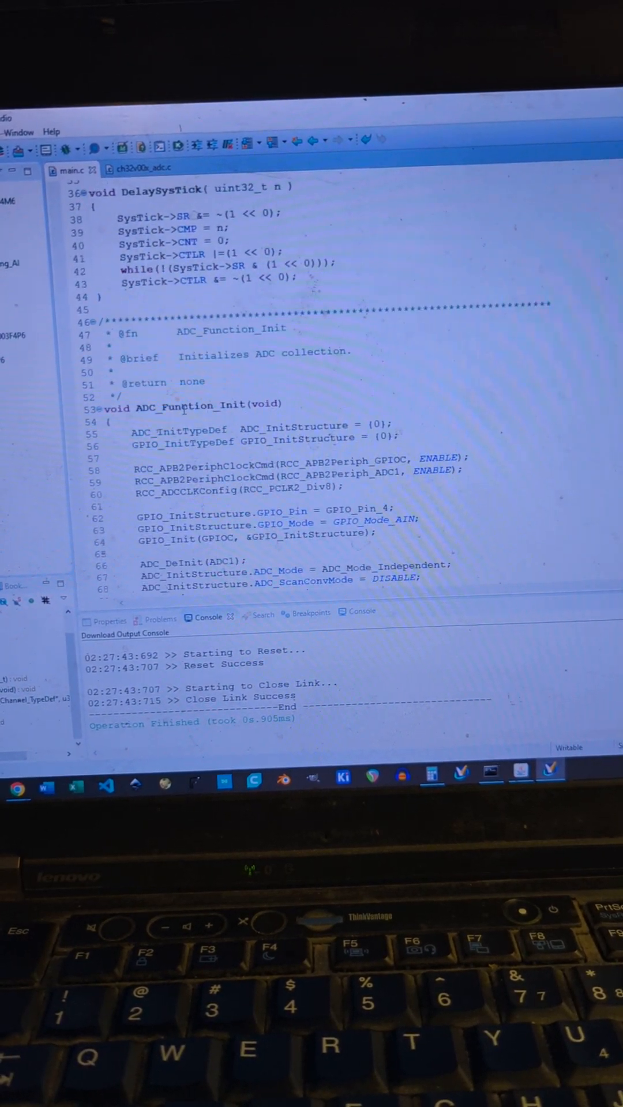
{"action": "scroll", "scroll_direction": "down", "scroll_amount": 3}
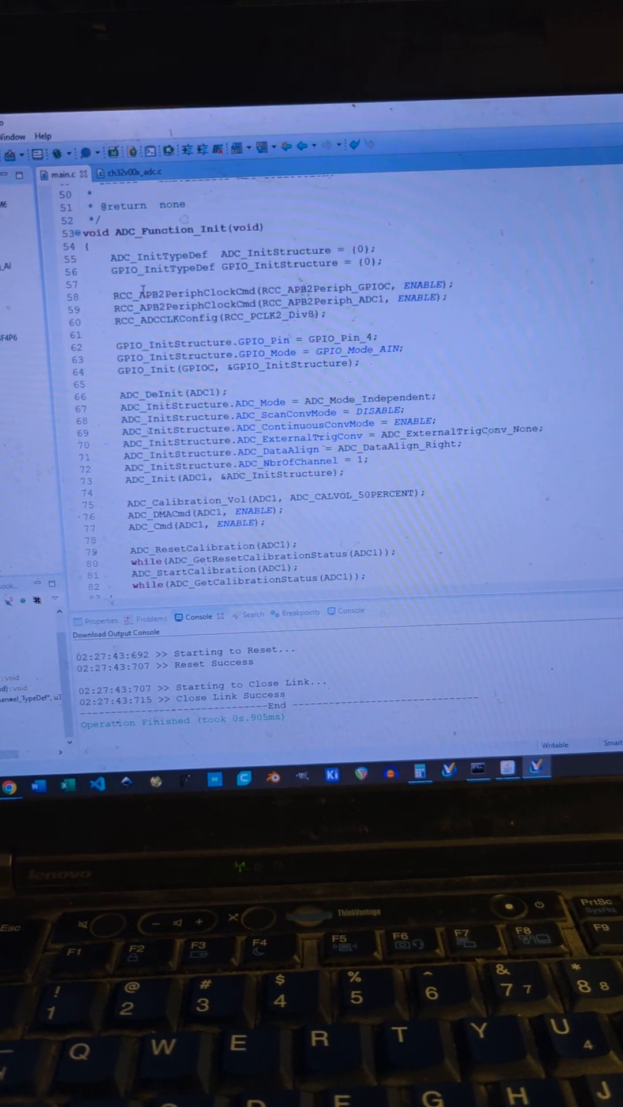
{"action": "scroll", "scroll_direction": "down", "scroll_amount": 3}
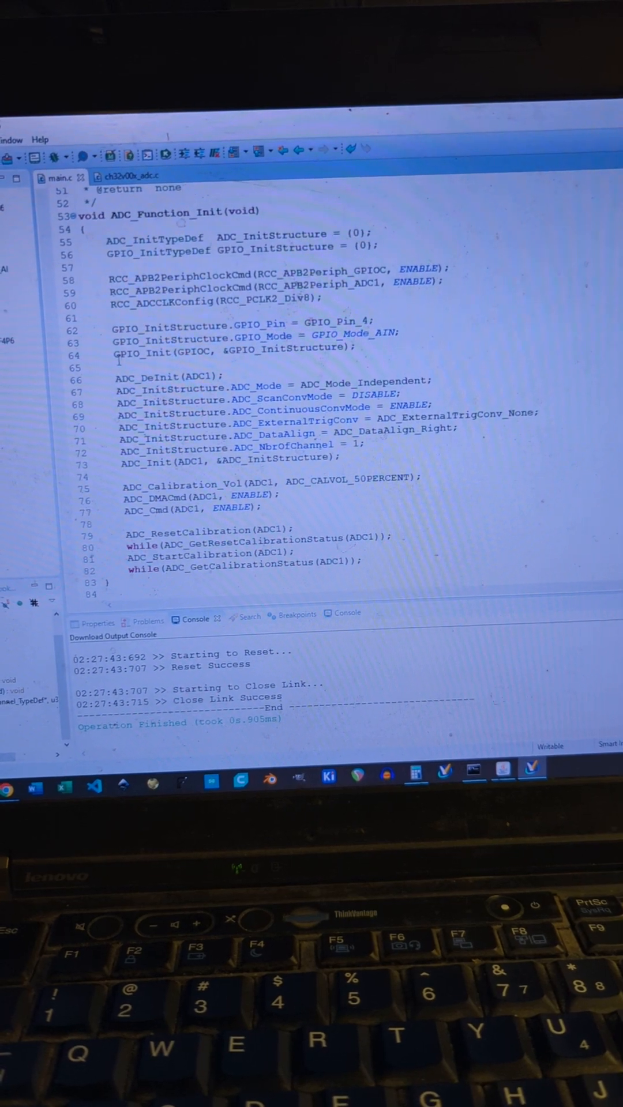
{"action": "scroll", "scroll_direction": "down", "scroll_amount": 3}
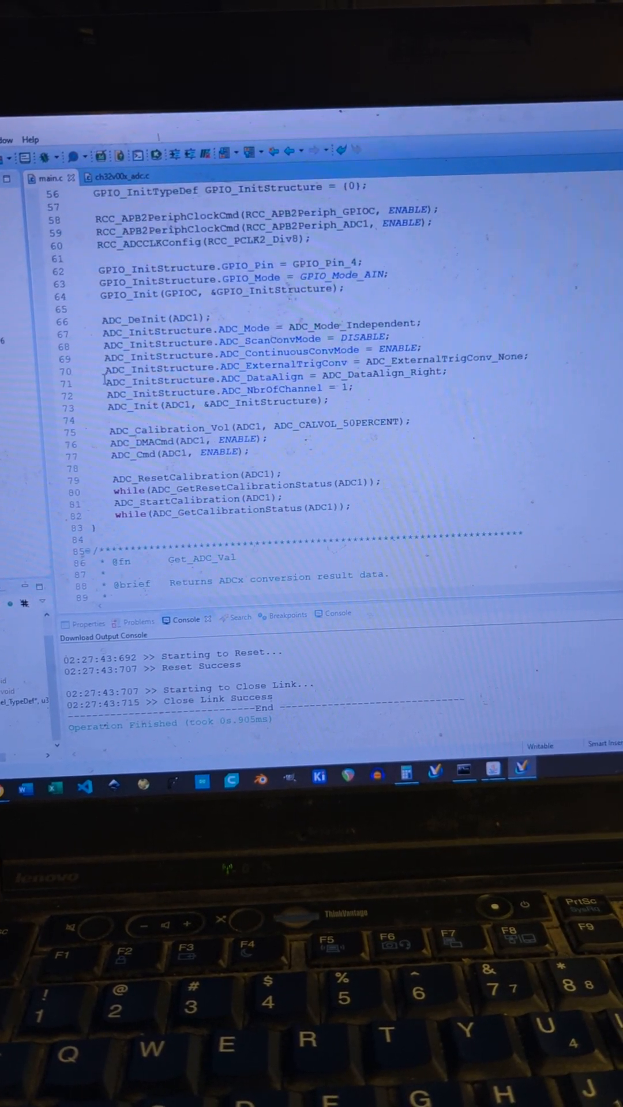
{"action": "scroll", "scroll_direction": "down", "scroll_amount": 3}
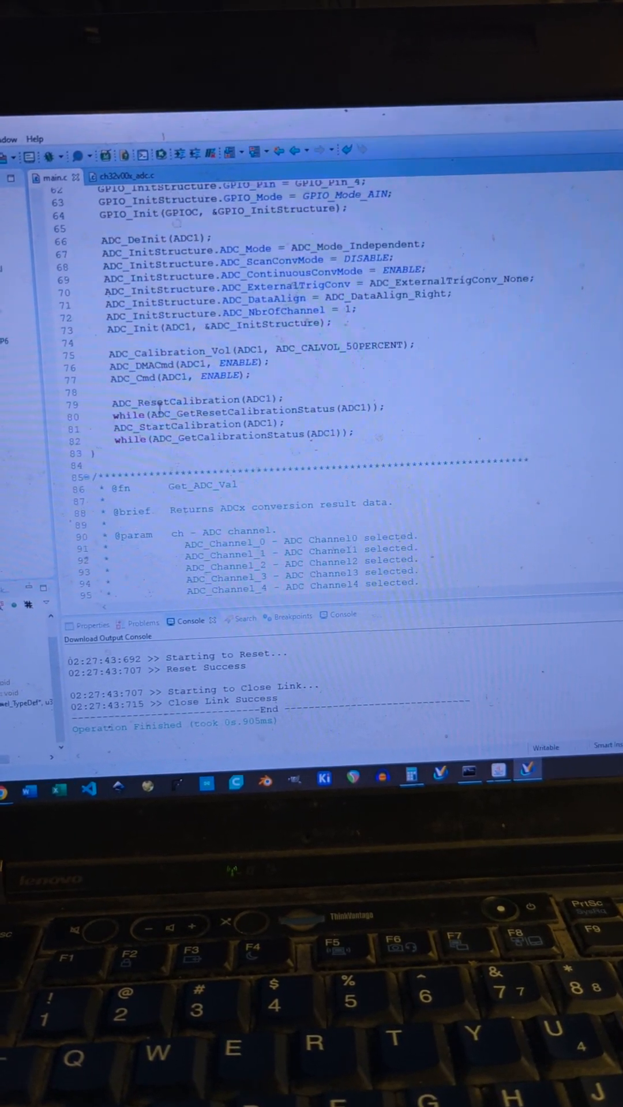
{"action": "scroll", "scroll_direction": "down", "scroll_amount": 3}
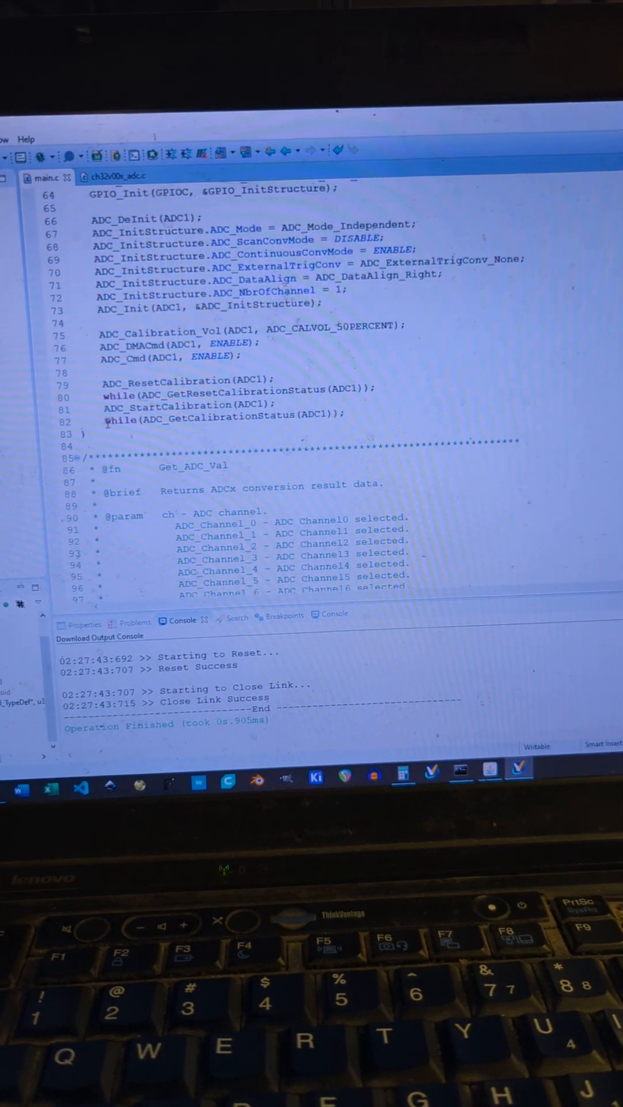
{"action": "scroll", "scroll_direction": "down", "scroll_amount": 3}
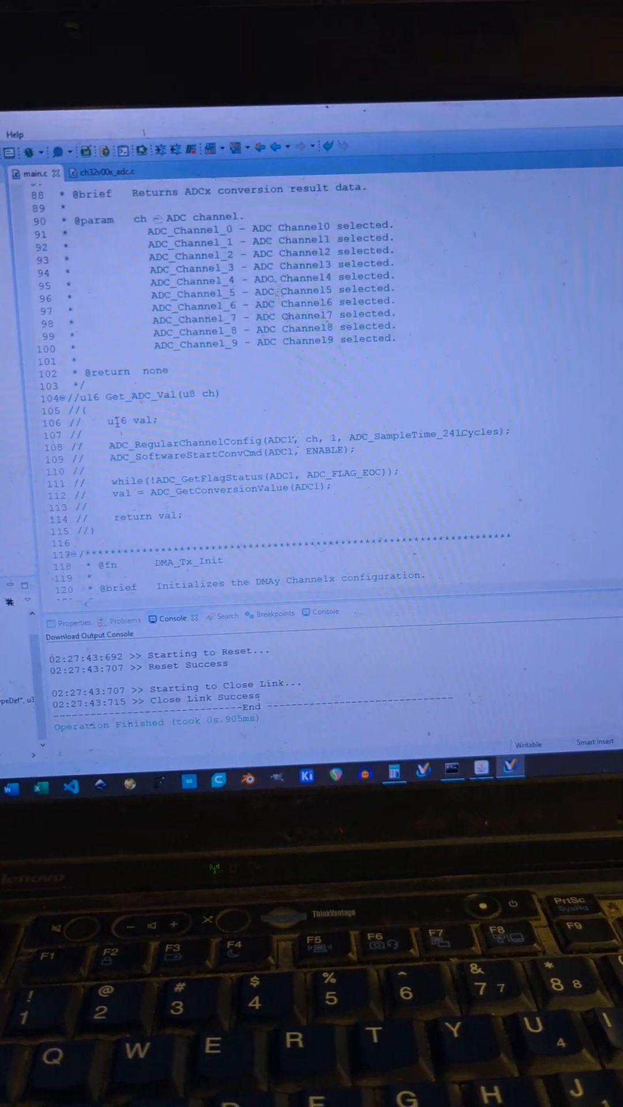
{"action": "scroll", "scroll_direction": "down", "scroll_amount": 3}
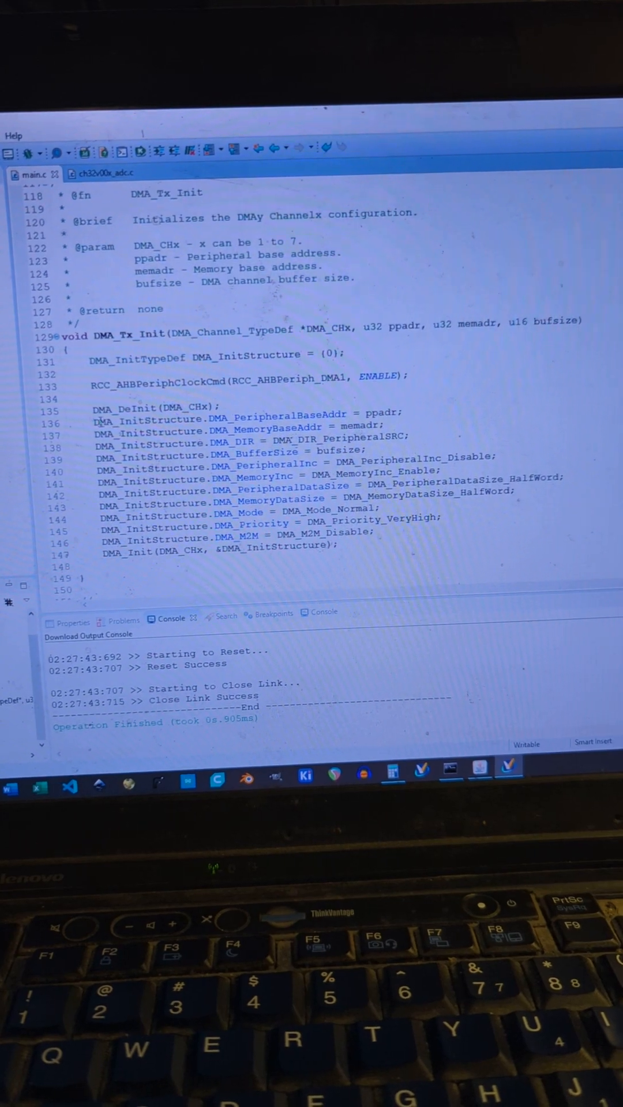
{"action": "scroll", "scroll_direction": "down", "scroll_amount": 3}
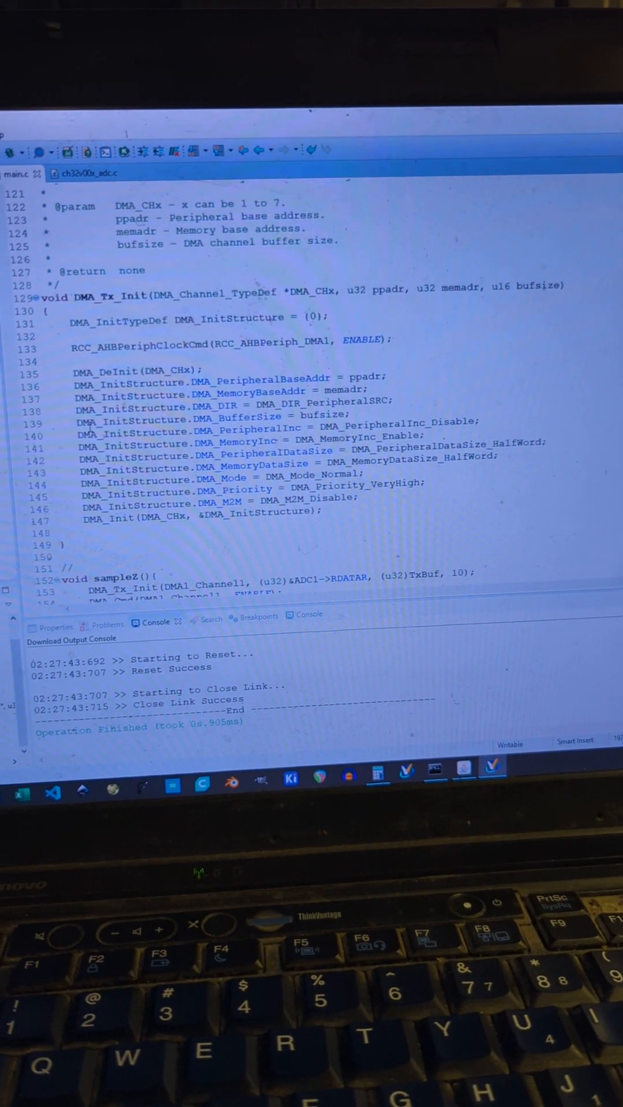
{"action": "scroll", "scroll_direction": "down", "scroll_amount": 3}
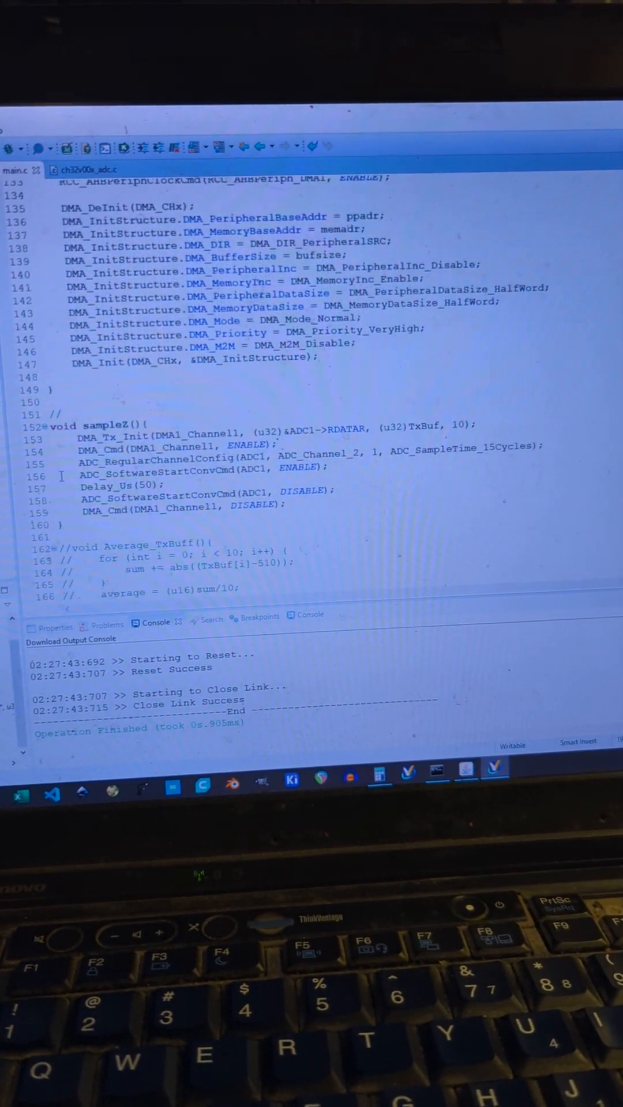
{"action": "scroll", "scroll_direction": "down", "scroll_amount": 3}
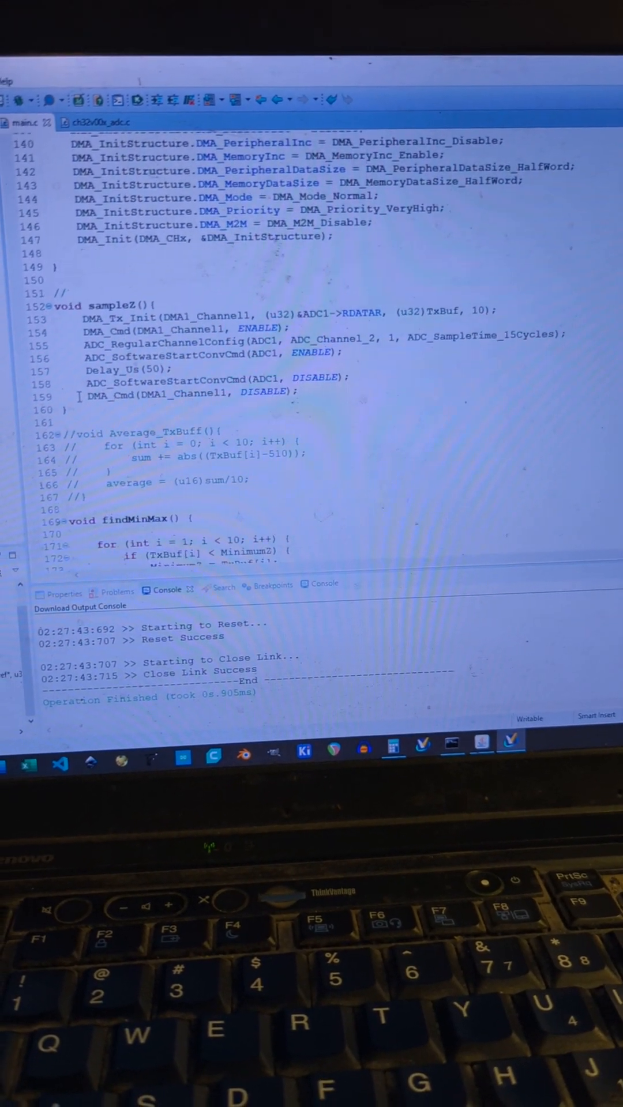
{"action": "scroll", "scroll_direction": "down", "scroll_amount": 3}
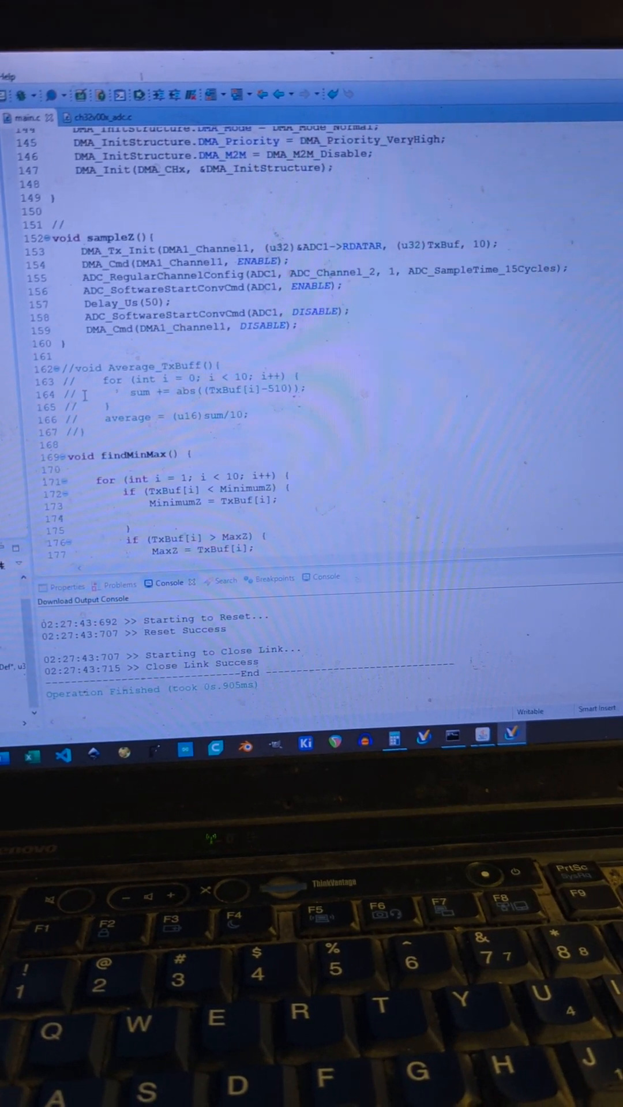
{"action": "scroll", "scroll_direction": "down", "scroll_amount": 3}
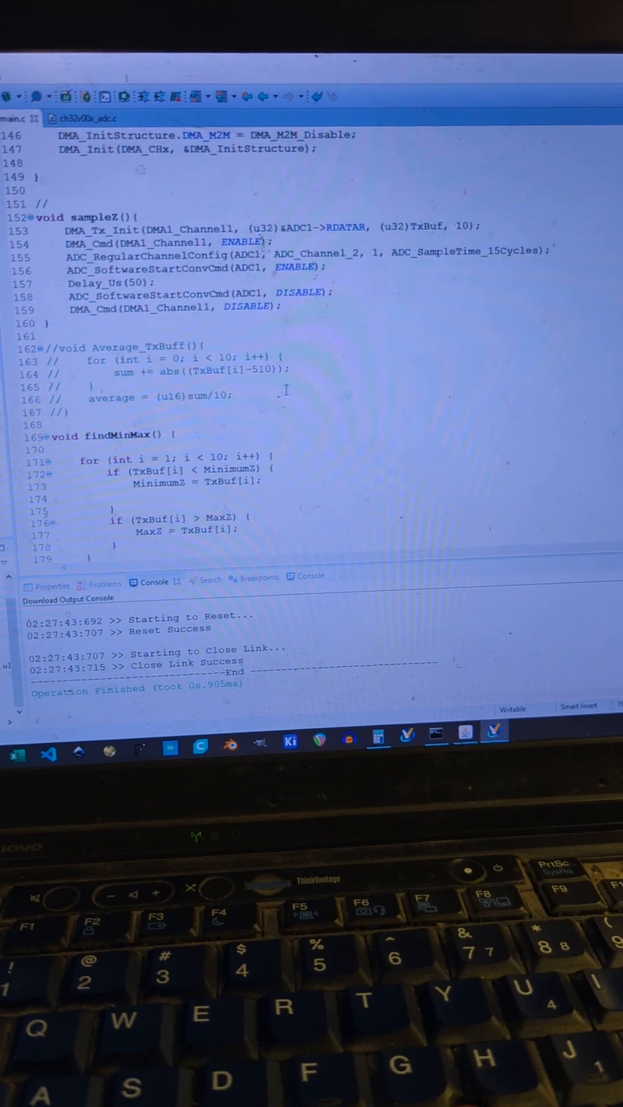
{"action": "scroll", "scroll_direction": "down", "scroll_amount": 3}
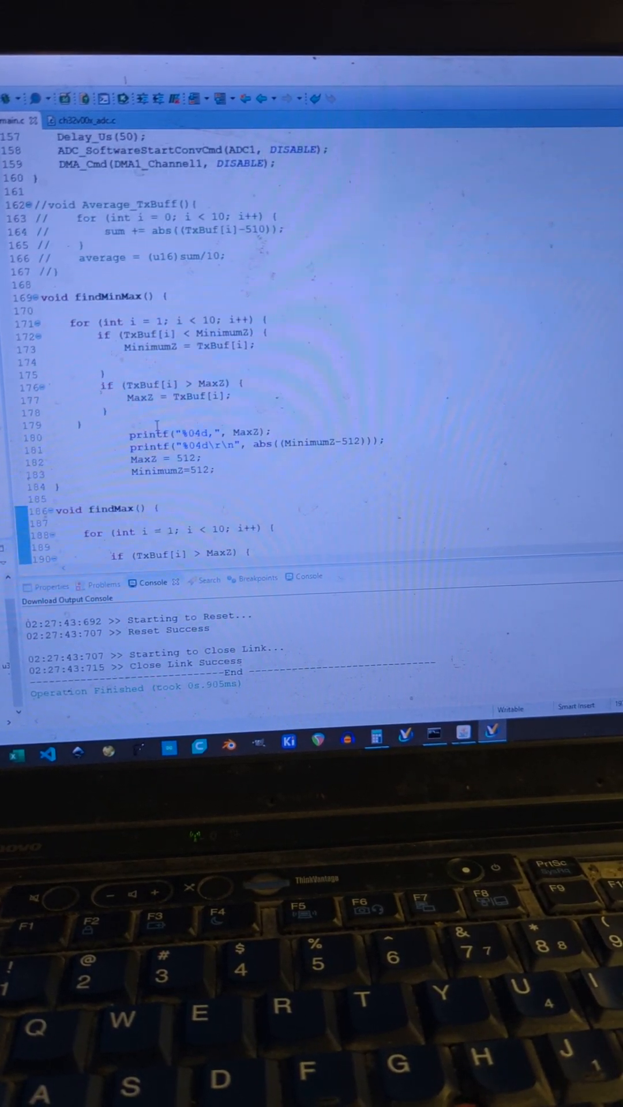
{"action": "scroll", "scroll_direction": "down", "scroll_amount": 3}
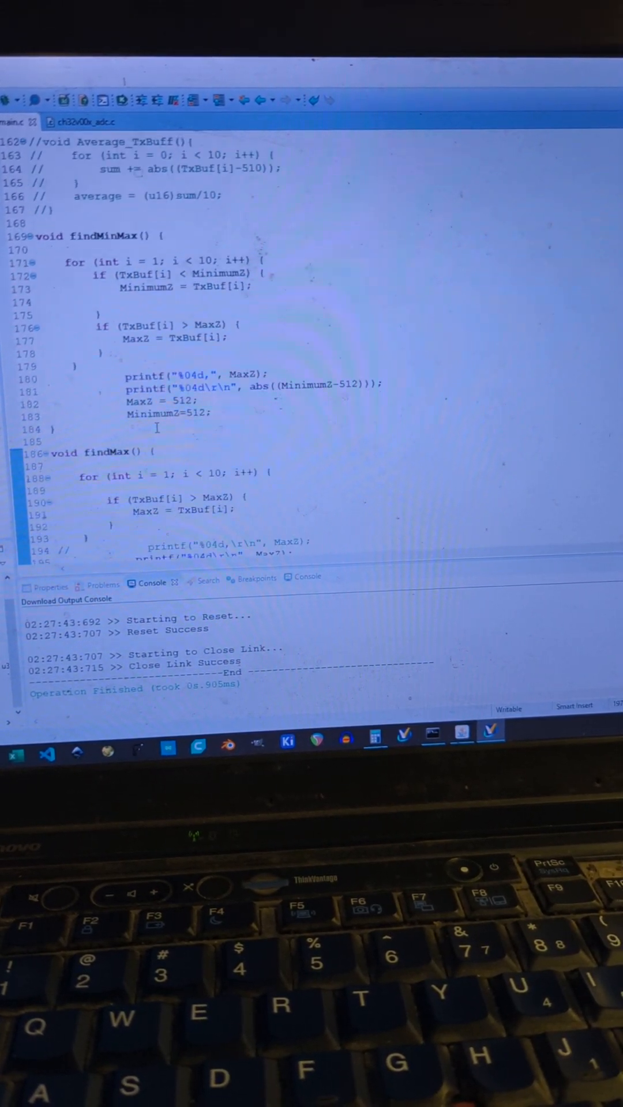
{"action": "scroll", "scroll_direction": "down", "scroll_amount": 3}
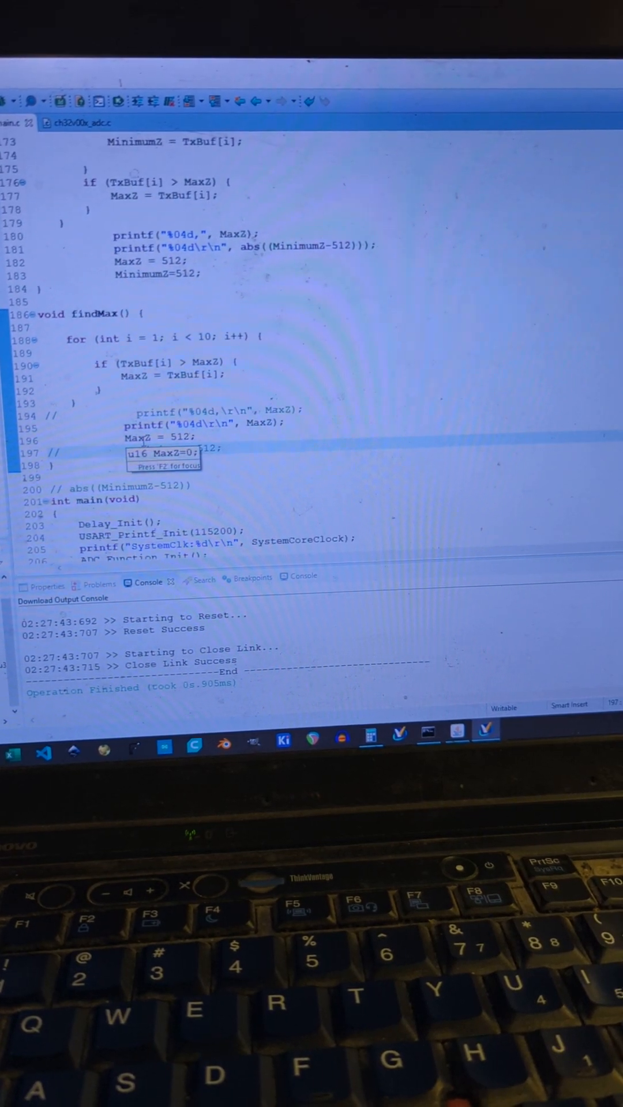
{"action": "scroll", "scroll_direction": "up", "scroll_amount": 3}
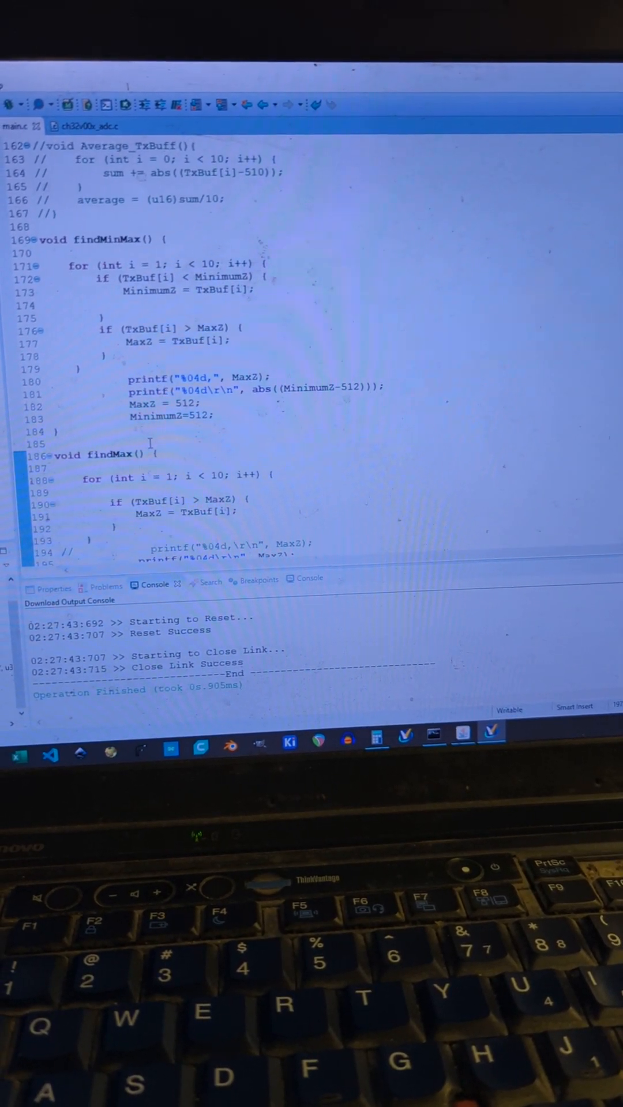
{"action": "scroll", "scroll_direction": "down", "scroll_amount": 3}
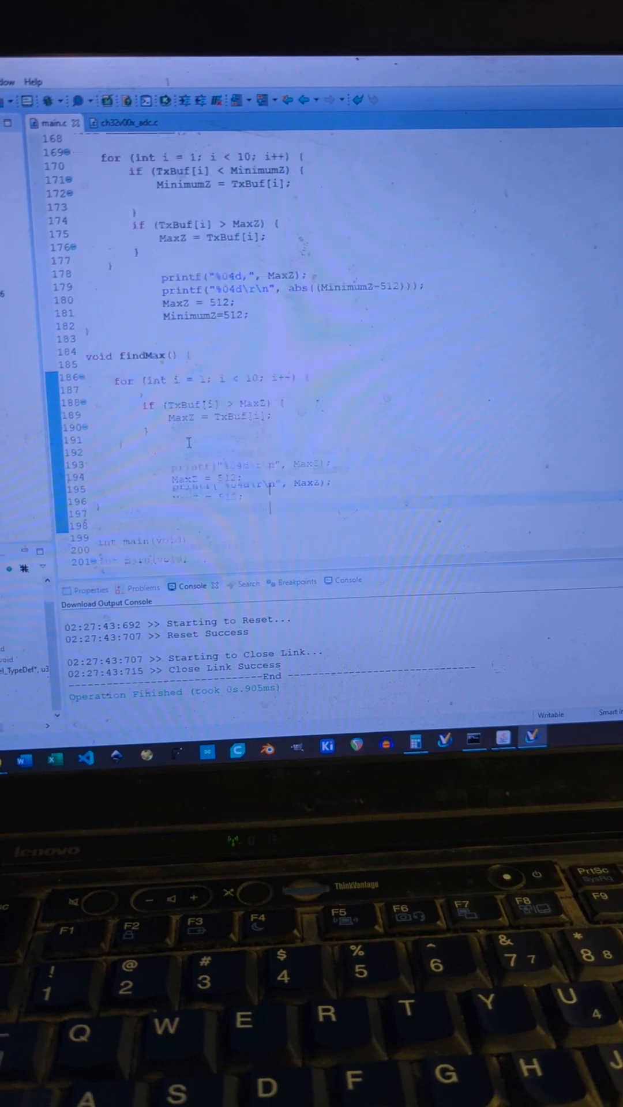
{"action": "scroll", "scroll_direction": "down", "scroll_amount": 3}
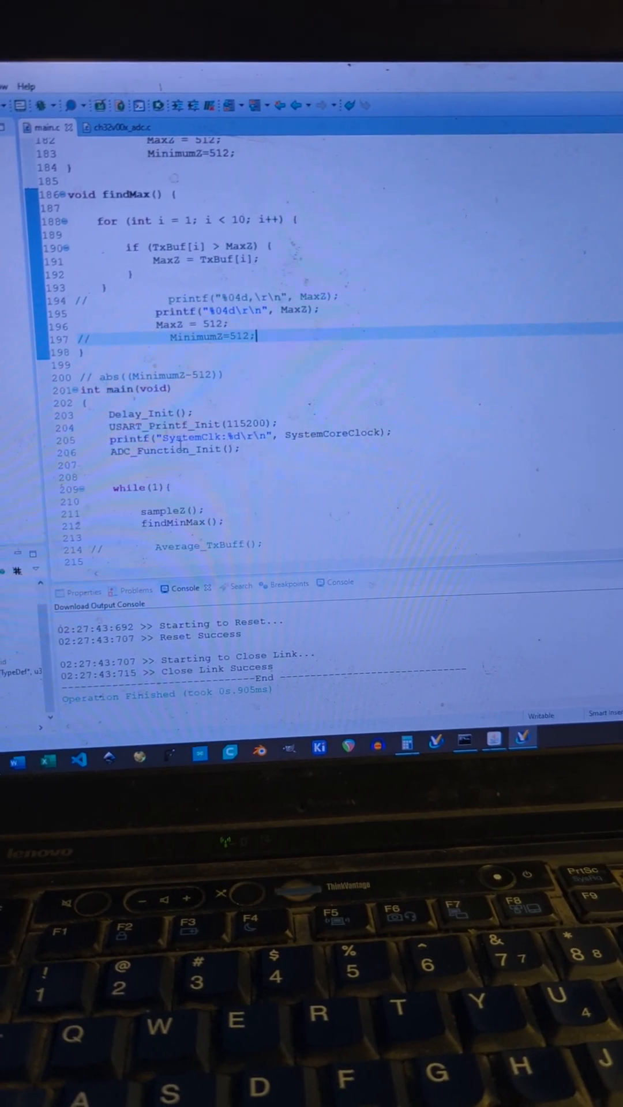